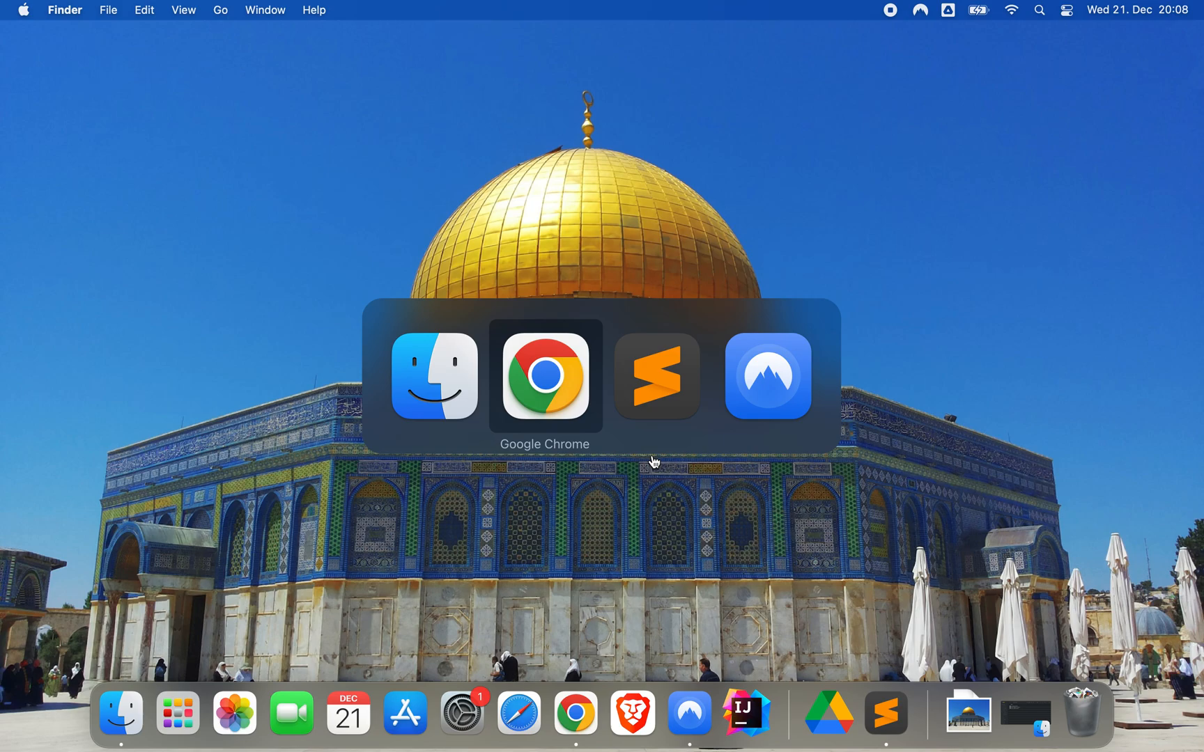
Step: Bring Google Chrome forward to show the cicd_diagram.drawio tab with the pipeline diagram
click(544, 376)
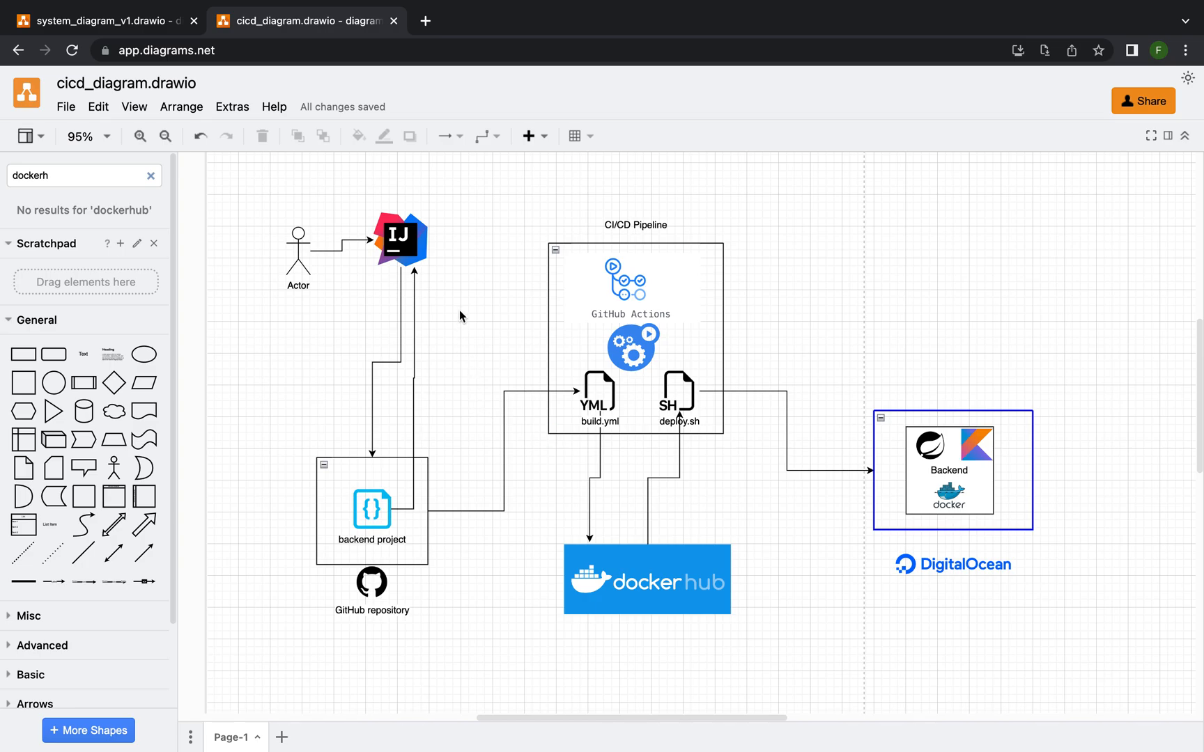
click(399, 240)
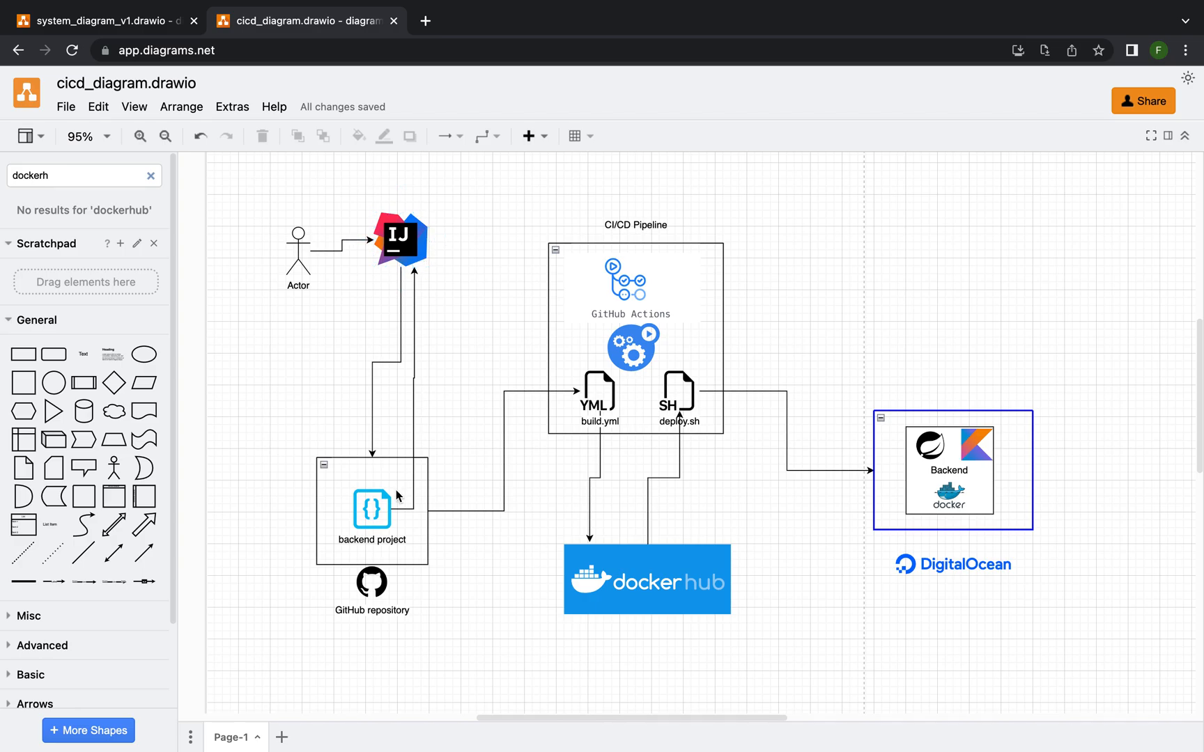
mouse_move(400, 490)
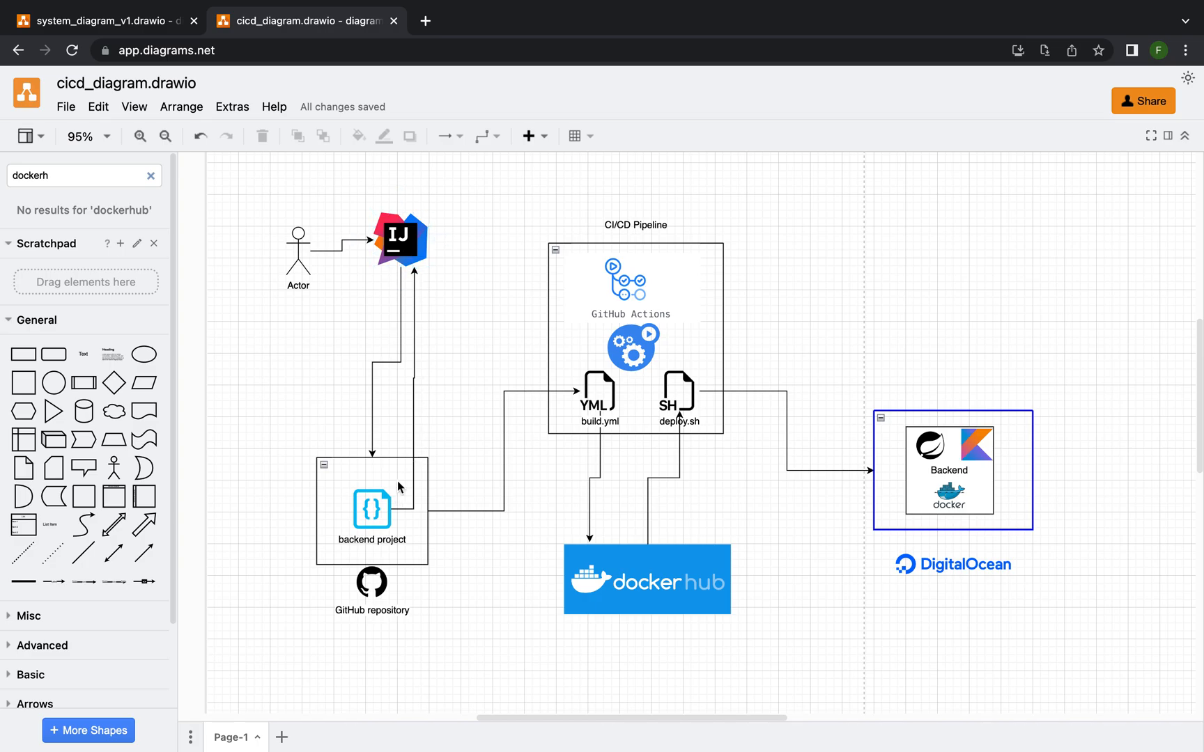
mouse_move(415, 581)
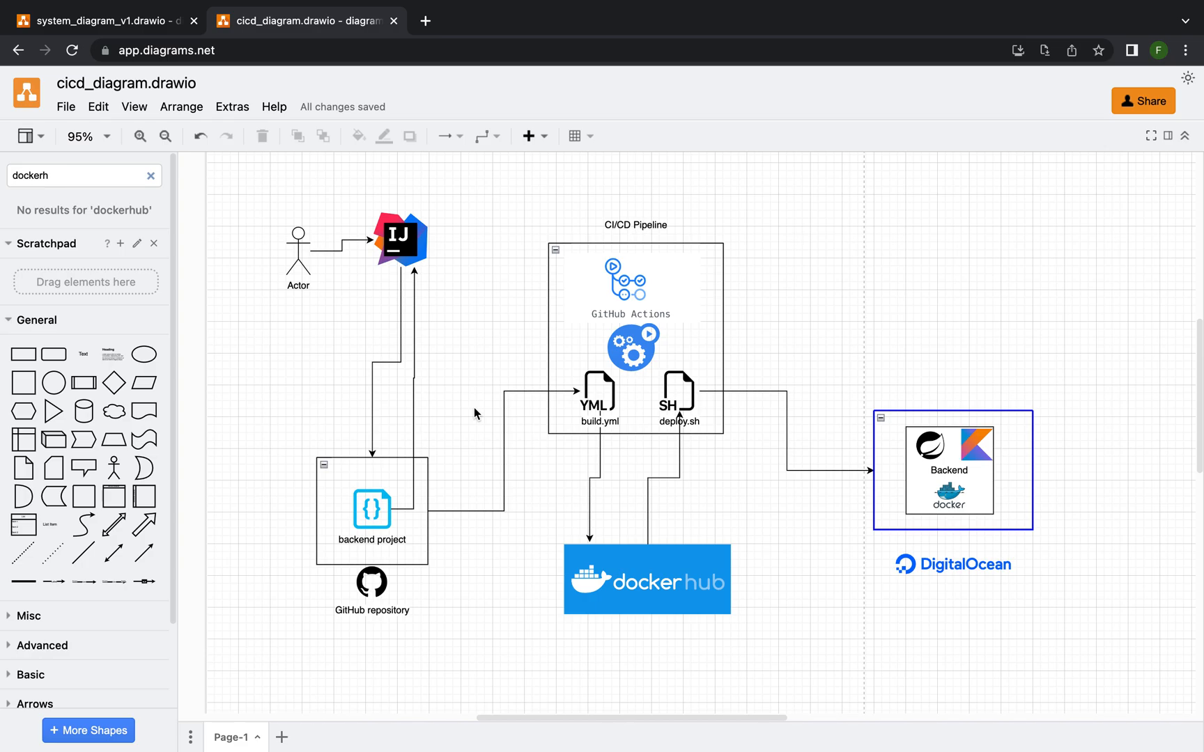
mouse_move(694, 216)
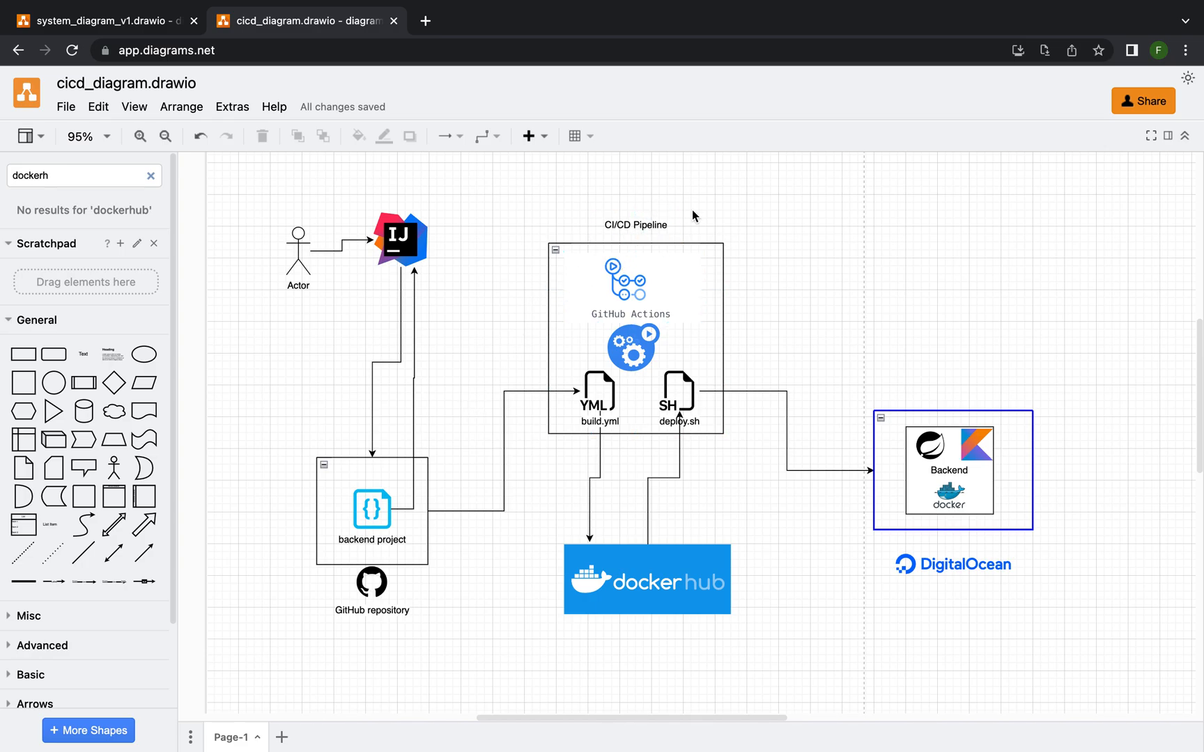
click(628, 278)
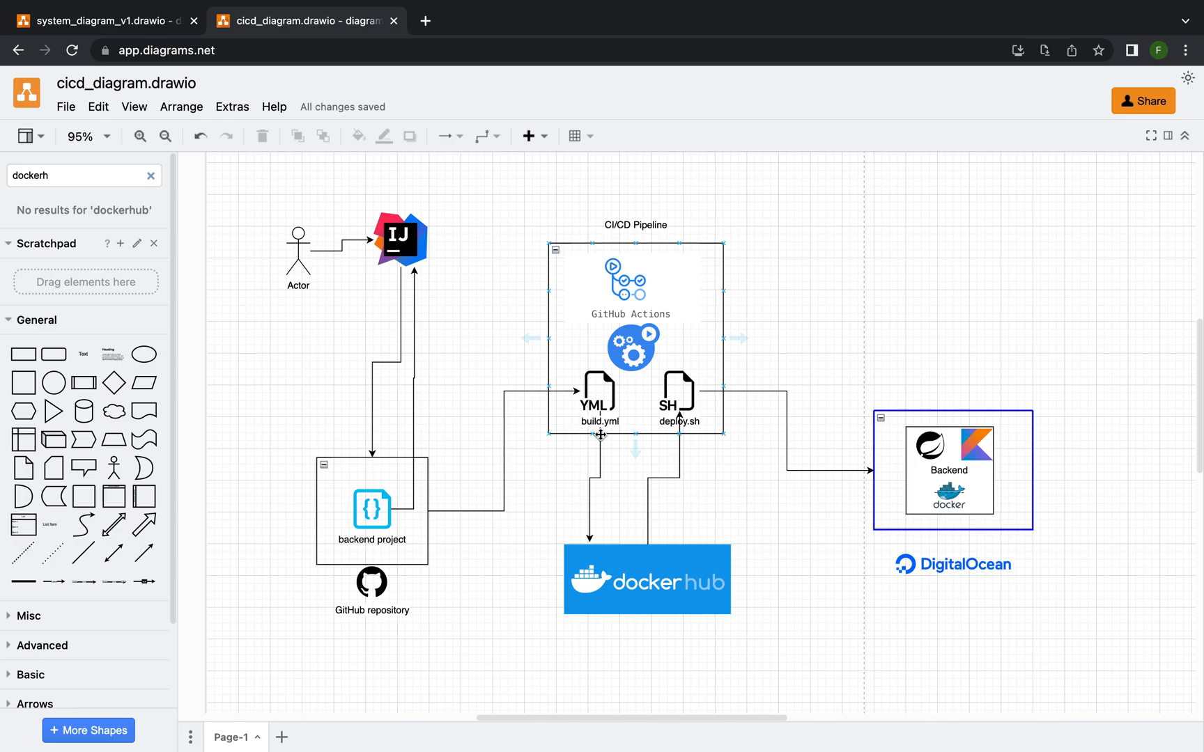
click(647, 579)
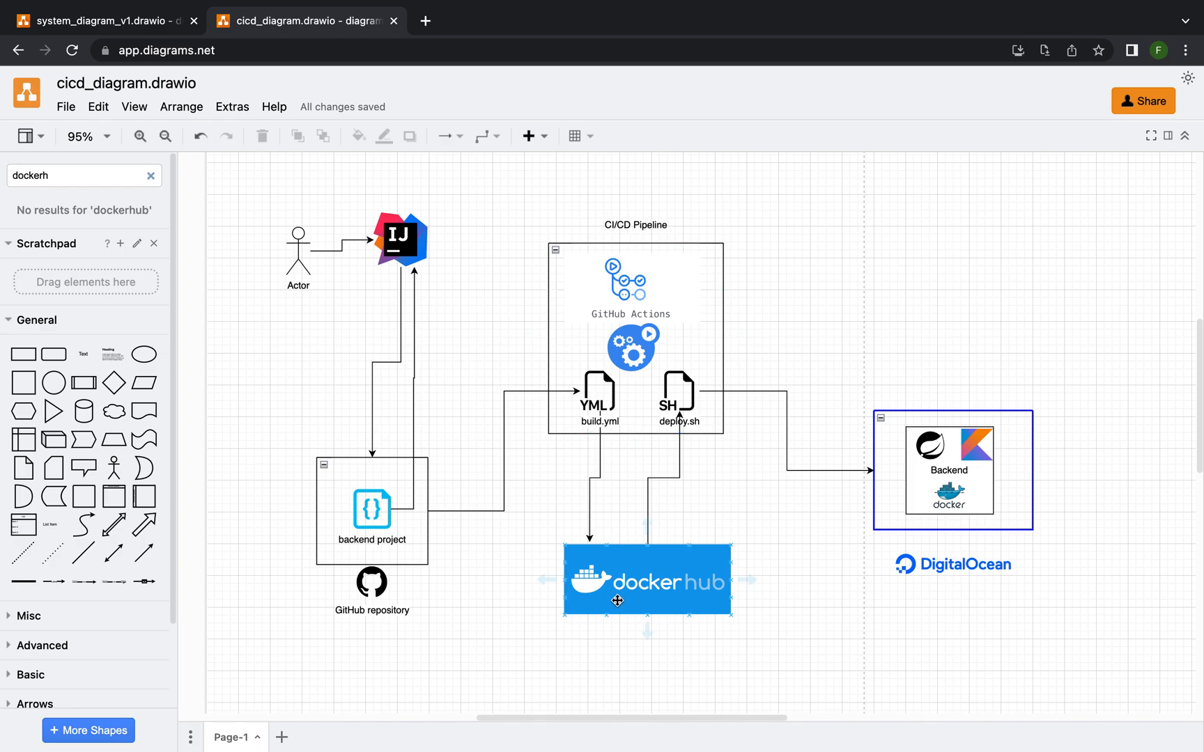
click(721, 475)
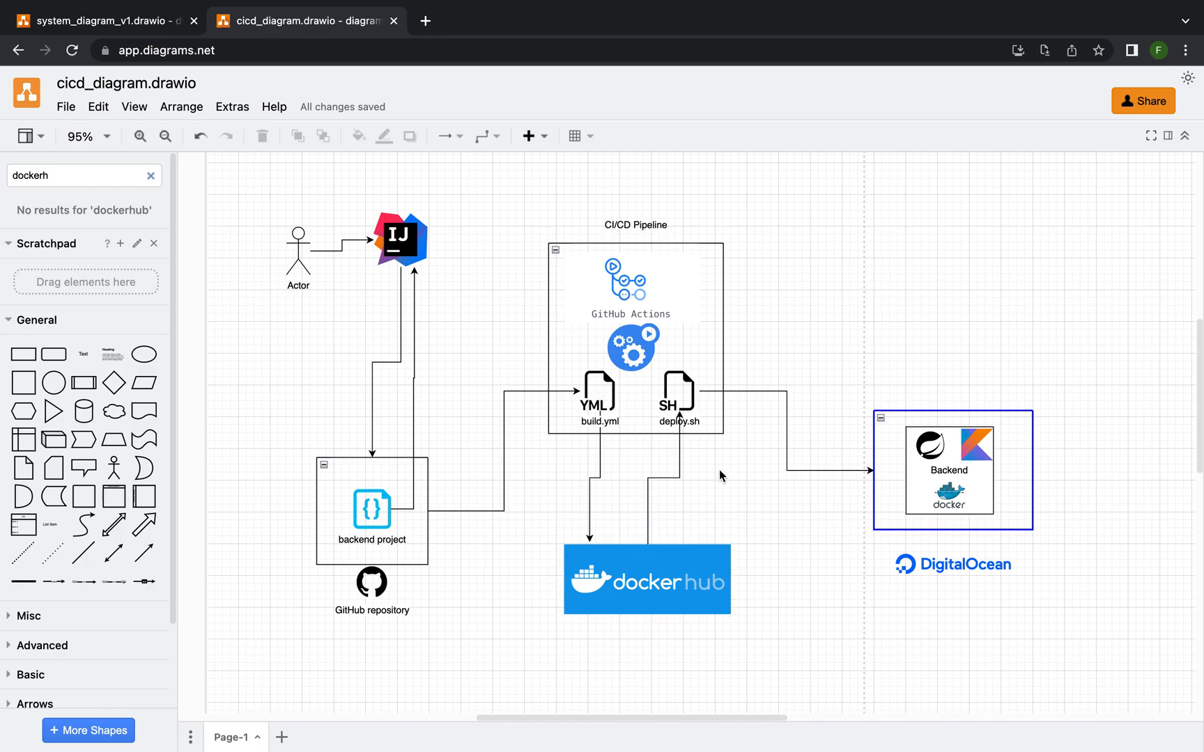
mouse_move(678, 400)
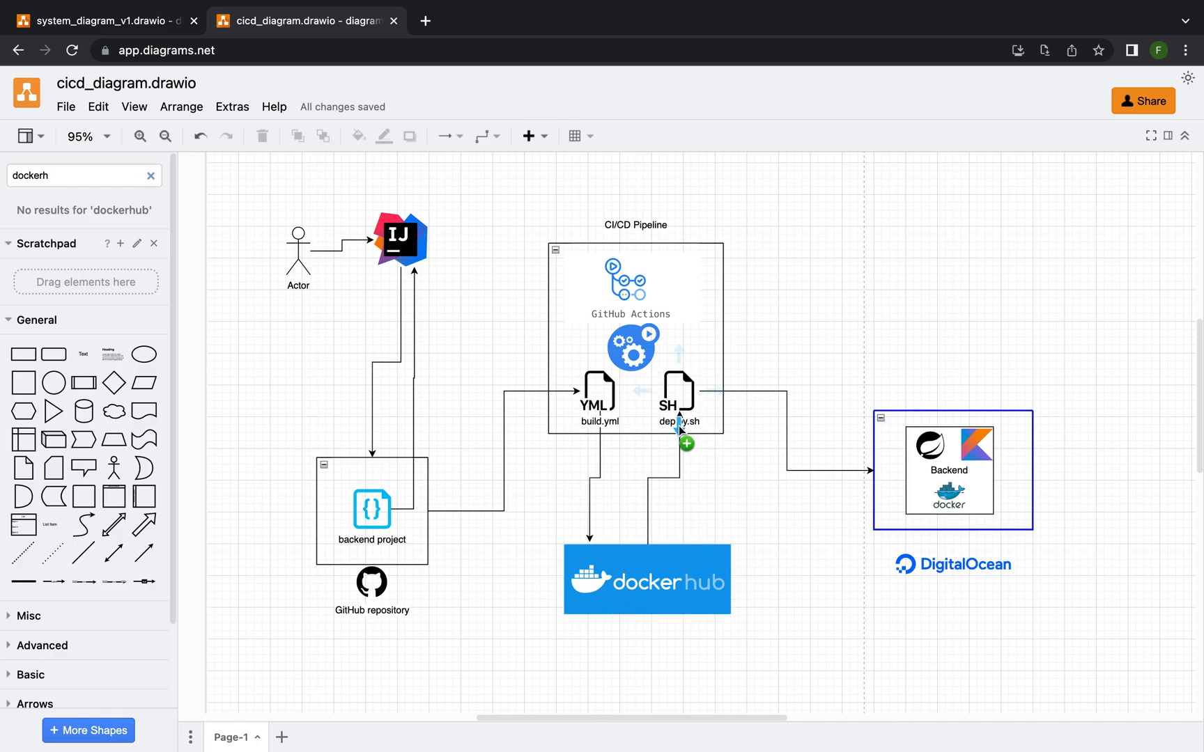
click(647, 579)
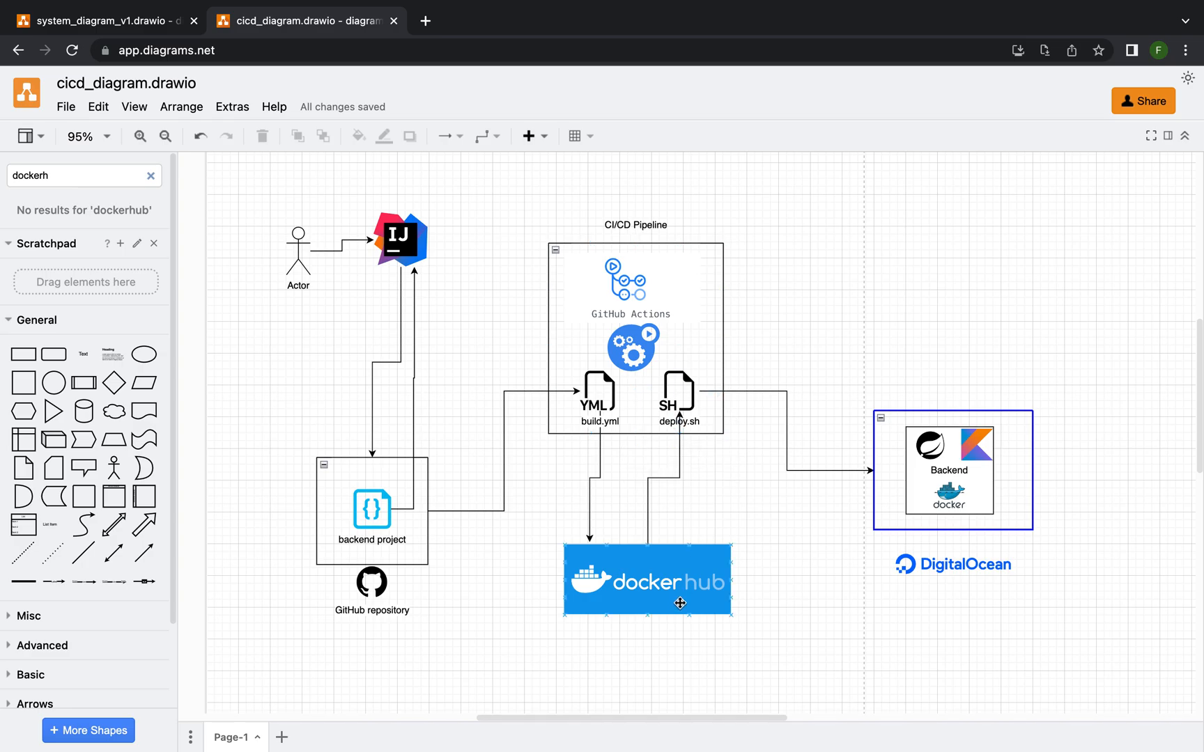
click(678, 393)
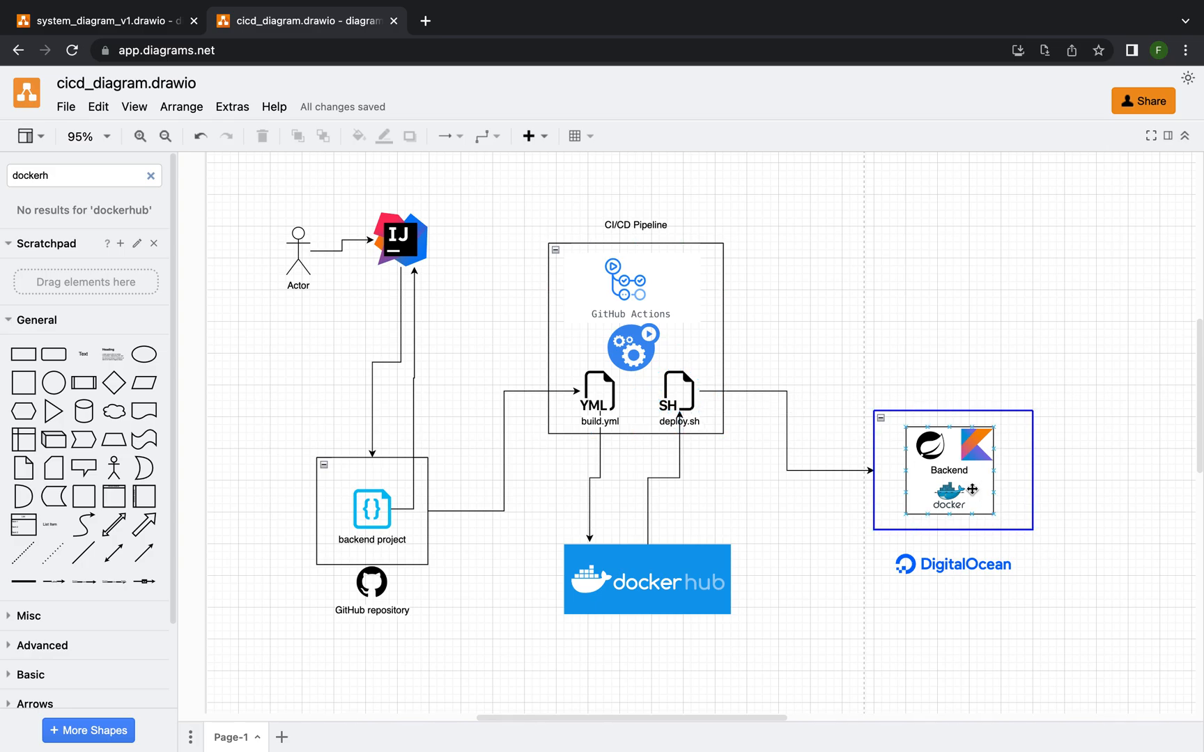
mouse_move(952, 469)
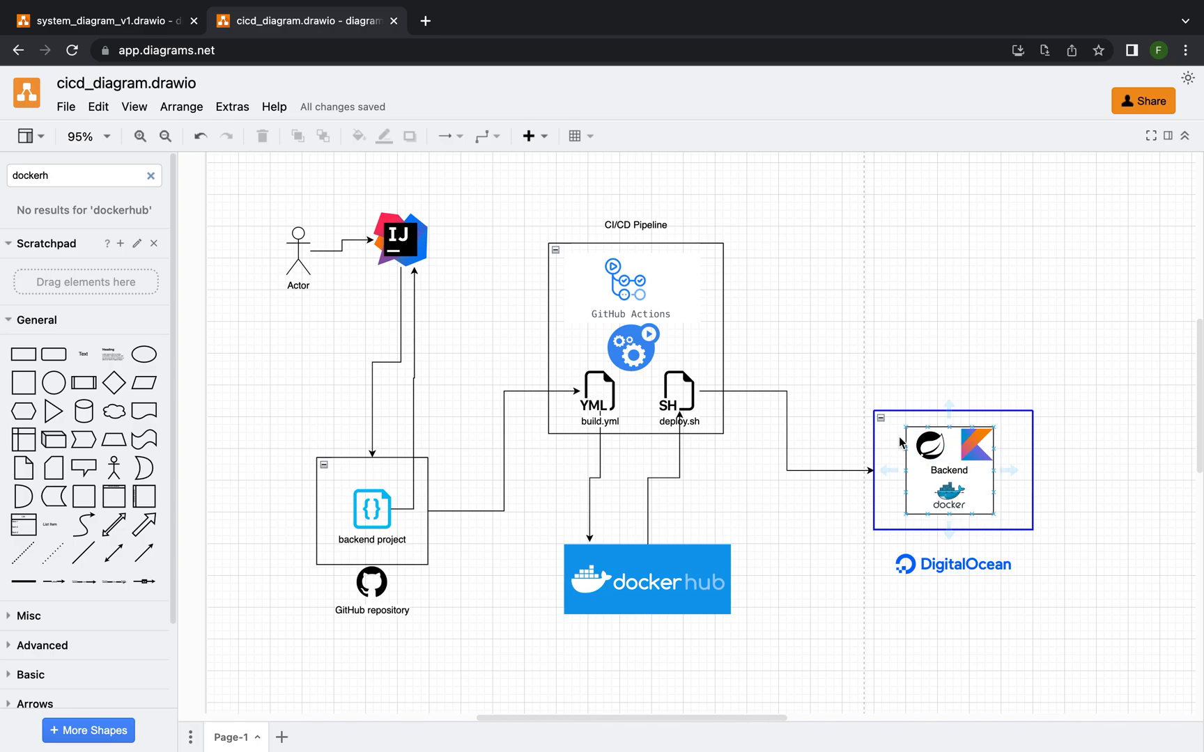
click(943, 366)
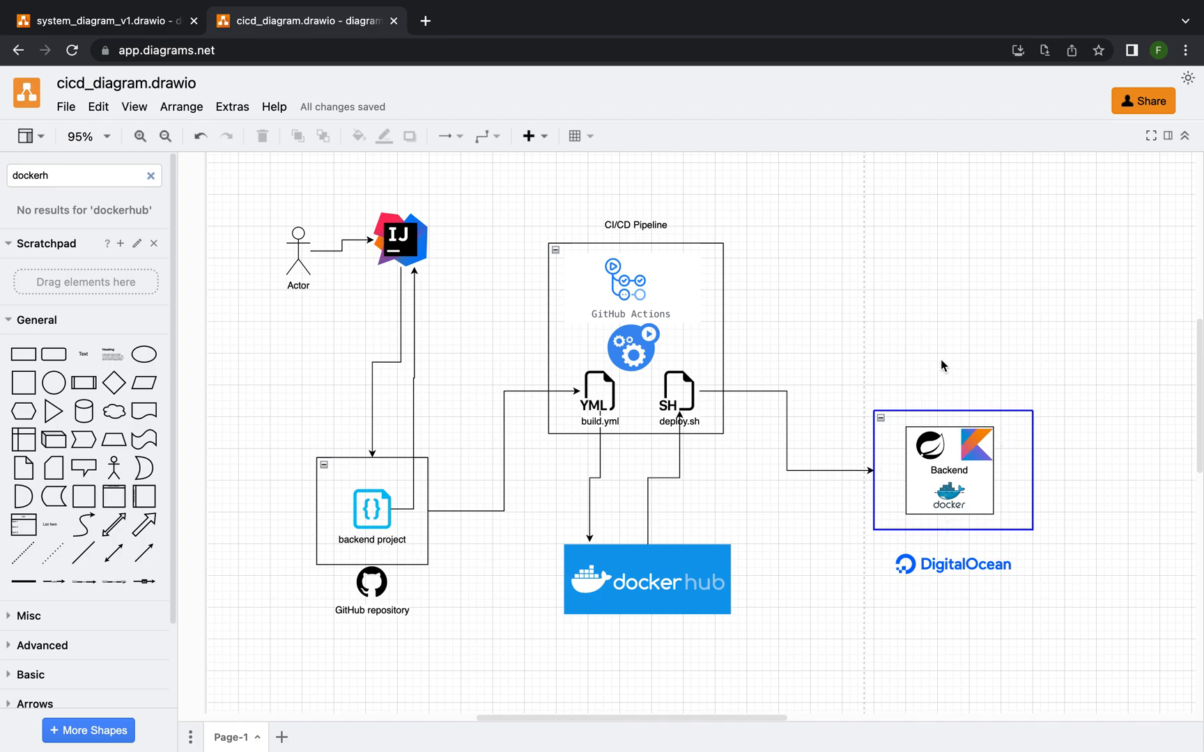